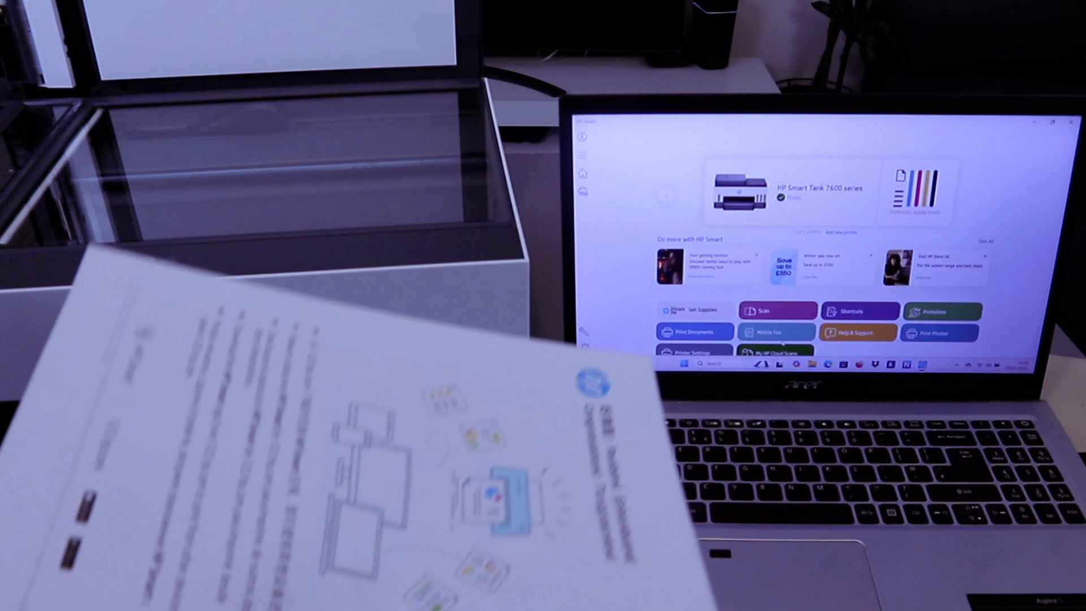
# Start a new scan from the Smart Tank 7600 home screen's Scan tile
pyautogui.click(778, 310)
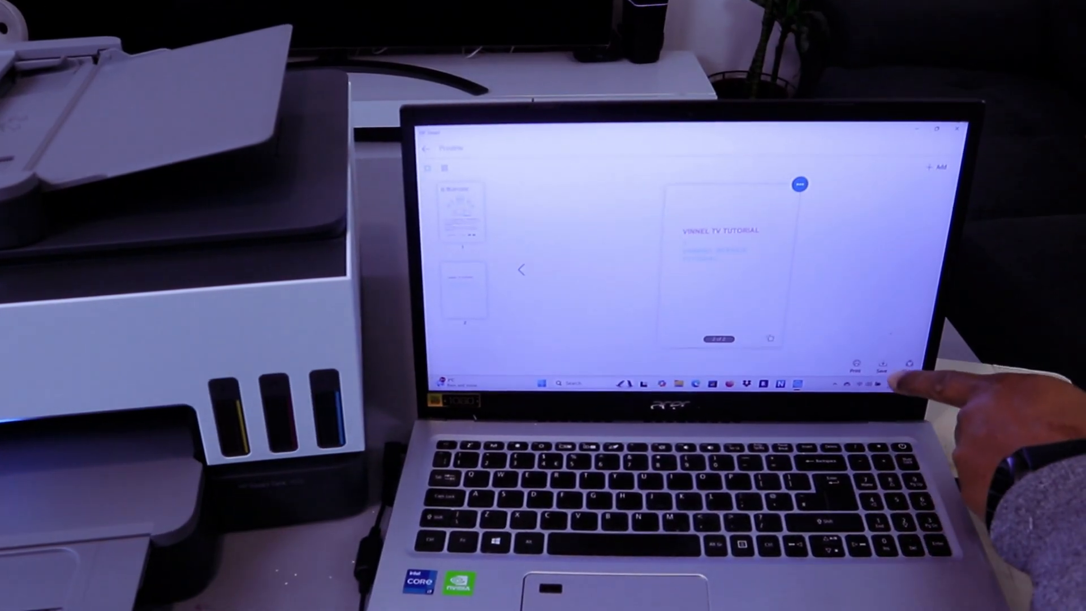
# Save the scan as a Basic PDF with no compression into the Documents folder
pyautogui.click(881, 364)
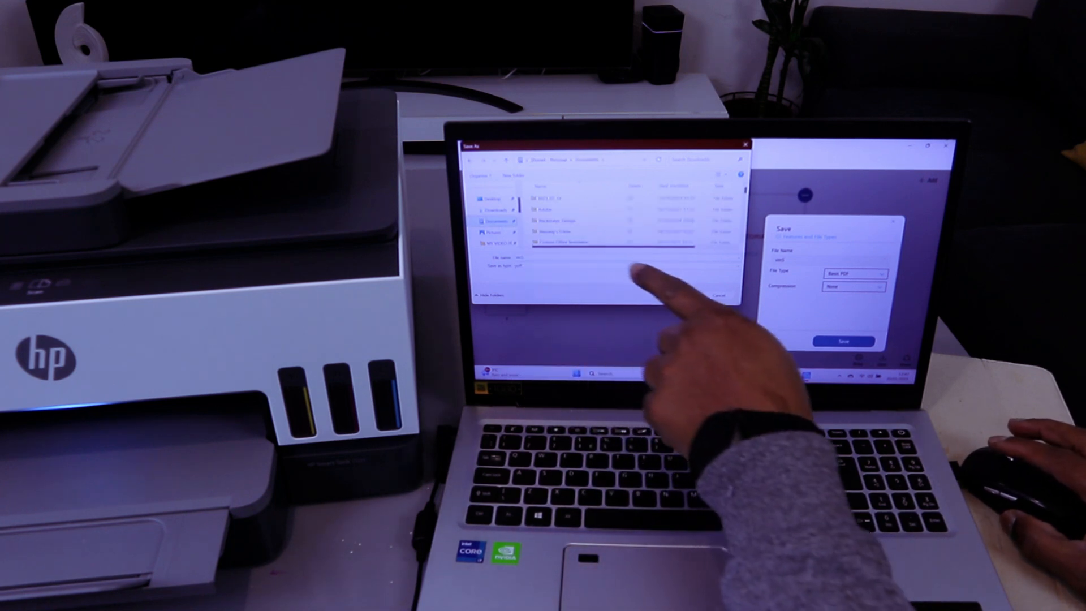
pyautogui.click(845, 340)
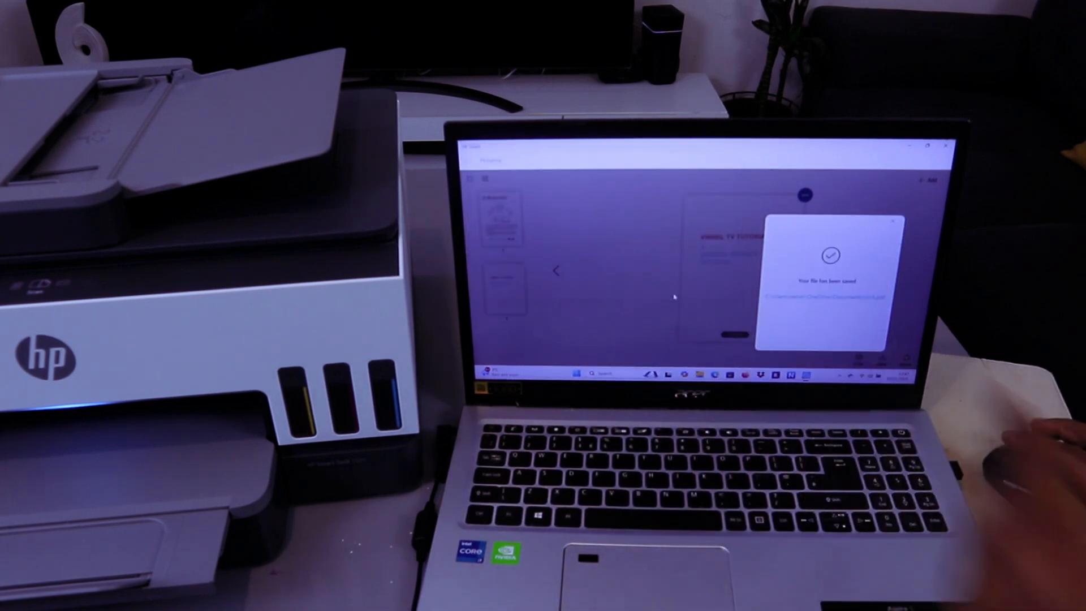